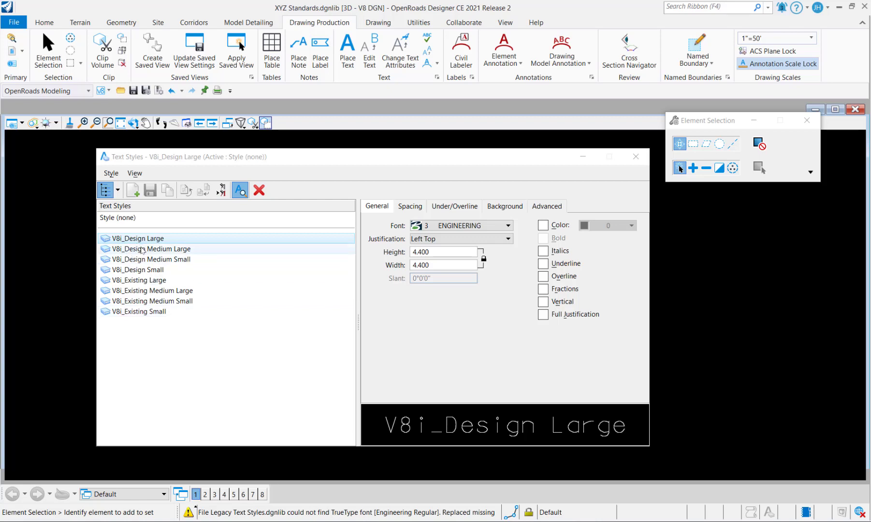
# Inspect the actions available for the V8i_Design Large style in the Text Styles list
pyautogui.rightClick(136, 238)
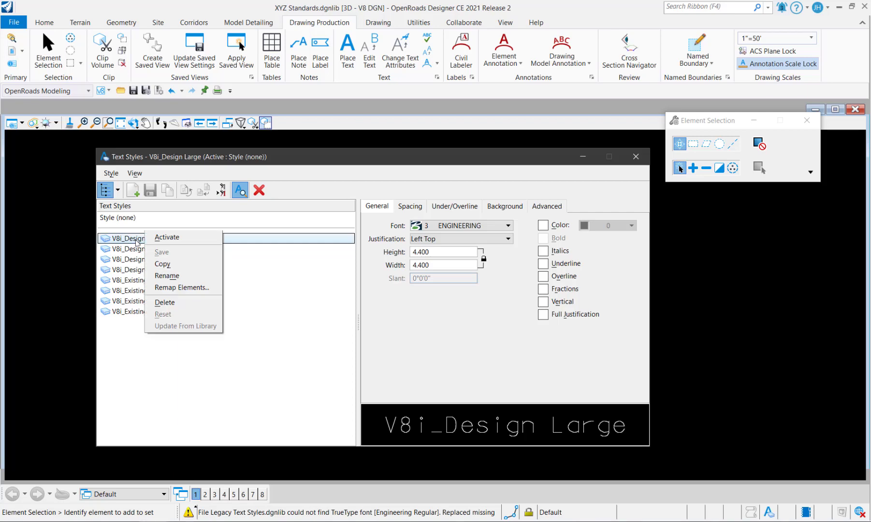
pyautogui.moveTo(164, 264)
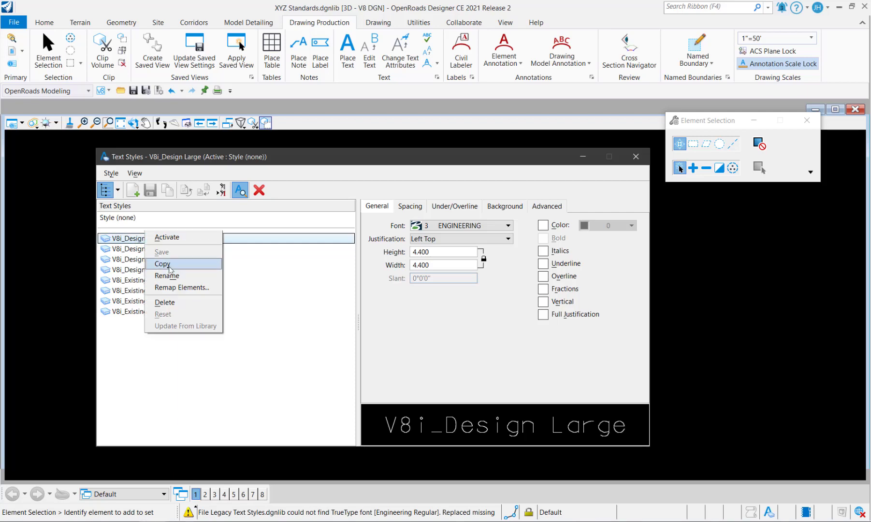
pyautogui.moveTo(170, 303)
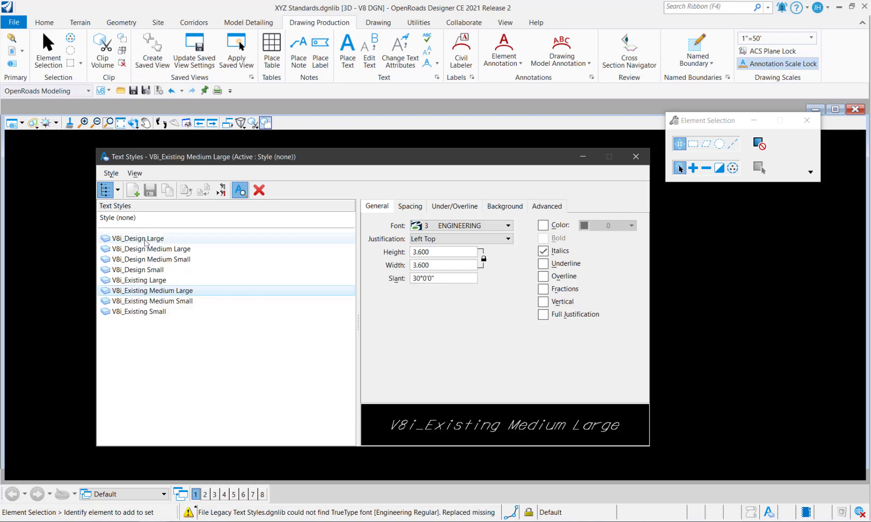
pyautogui.click(136, 238)
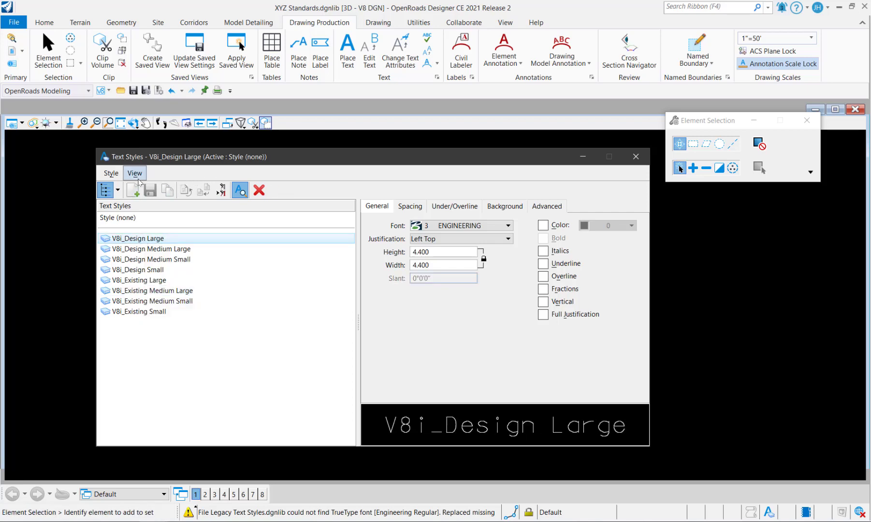
pyautogui.click(458, 239)
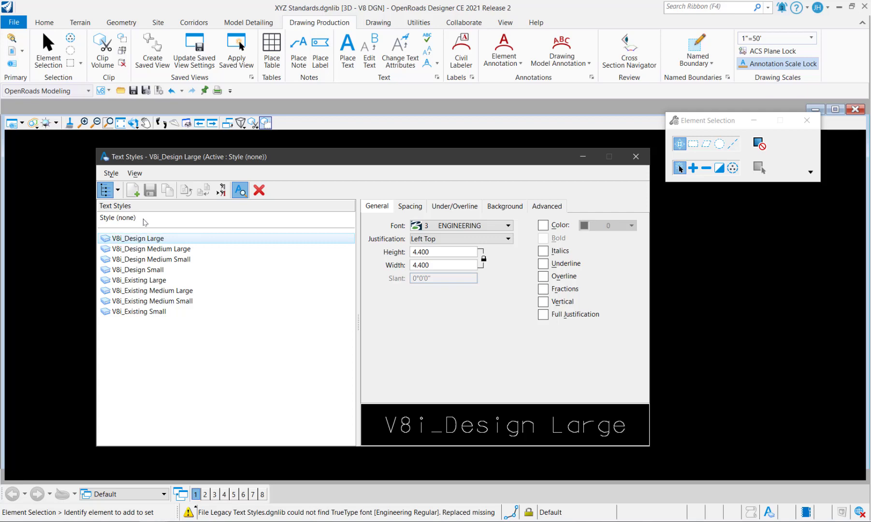
pyautogui.moveTo(150, 190)
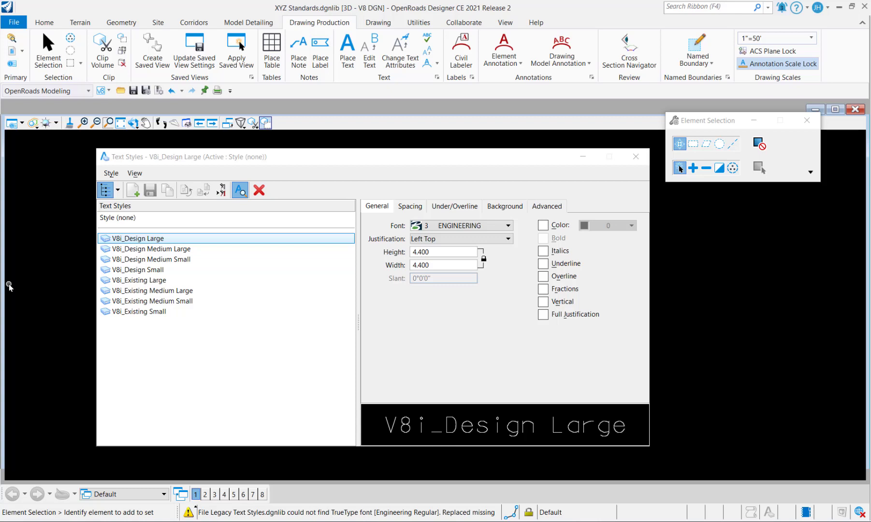
pyautogui.moveTo(177, 512)
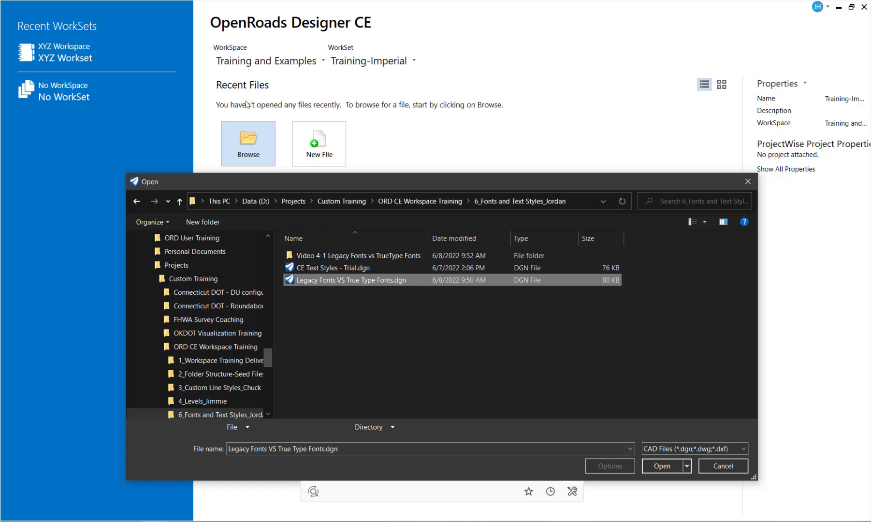
pyautogui.moveTo(377, 289)
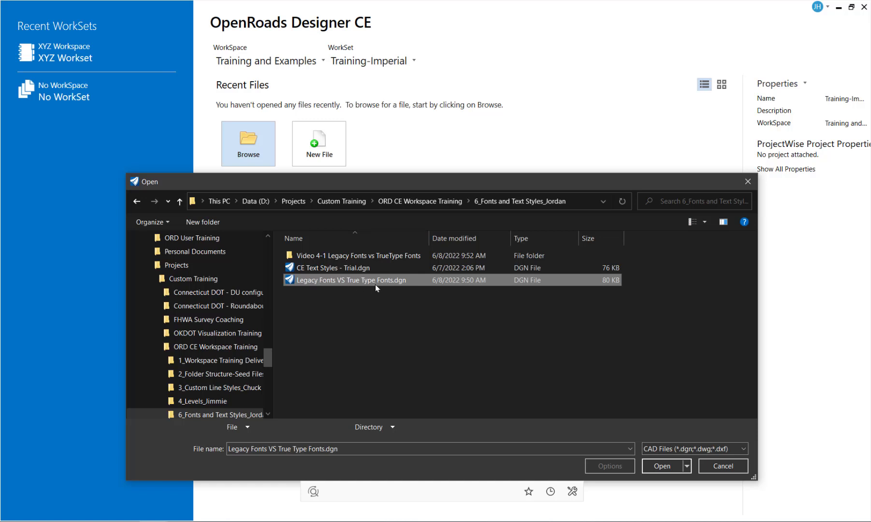
pyautogui.moveTo(377, 281)
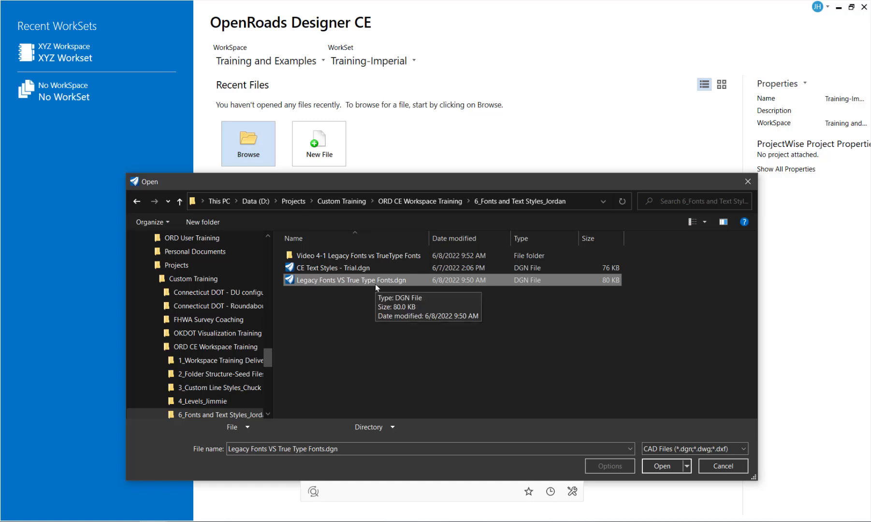
# Open Legacy Fonts VS True Type Fonts.dgn and show its Text Styles dialog
pyautogui.click(662, 465)
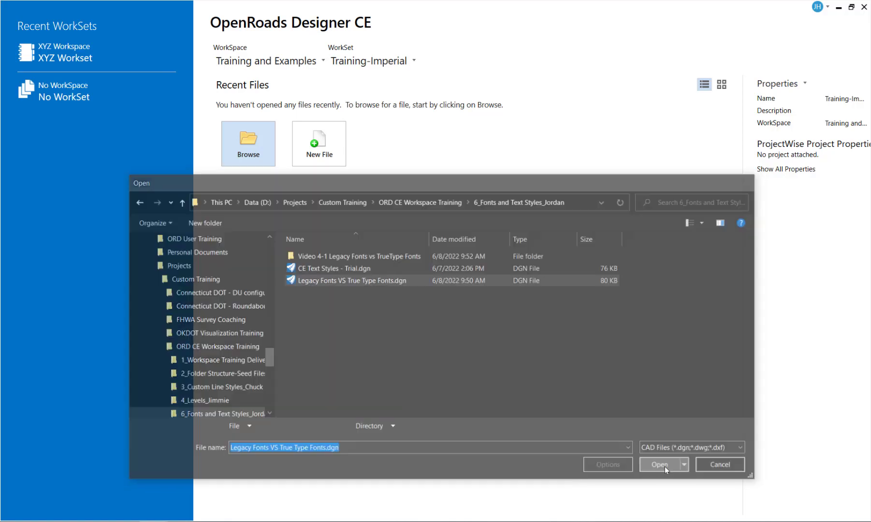
pyautogui.click(661, 464)
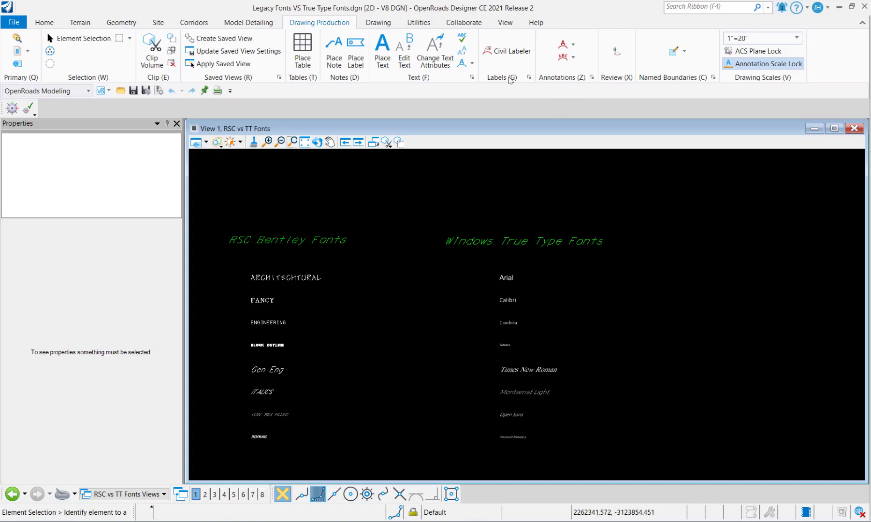
pyautogui.click(279, 141)
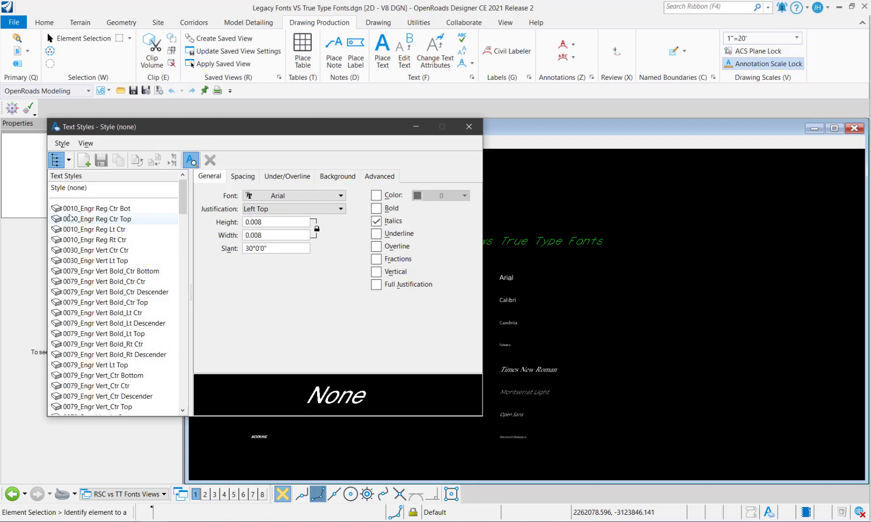
pyautogui.moveTo(100, 208)
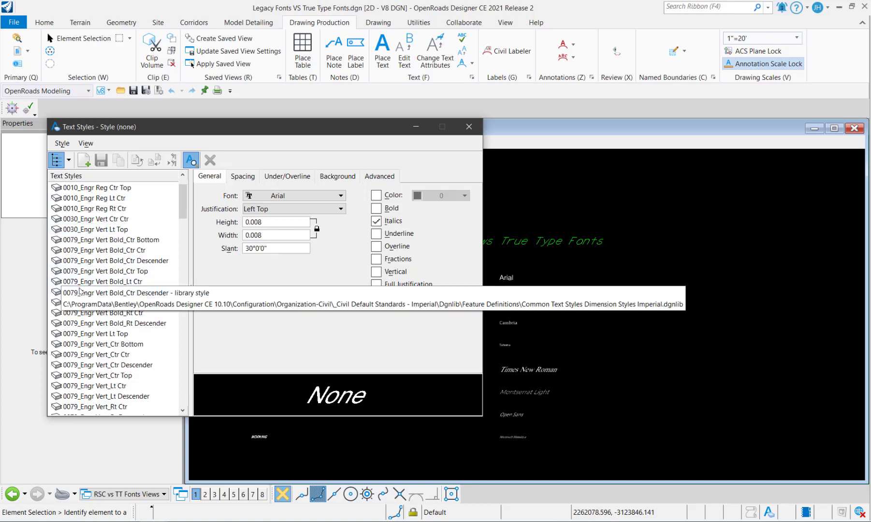
# Review the V8i local styles in the list, then close the Text Styles dialog
pyautogui.scroll(-3)
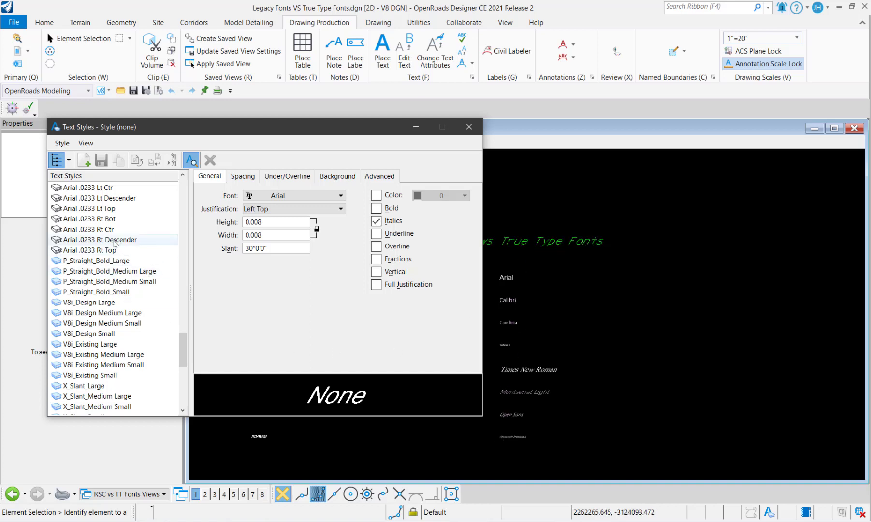
pyautogui.moveTo(105, 406)
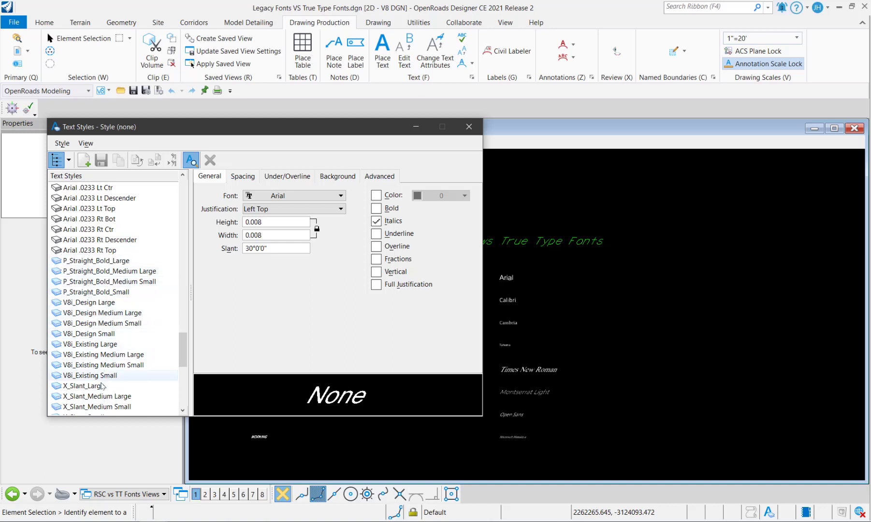
pyautogui.moveTo(531, 378)
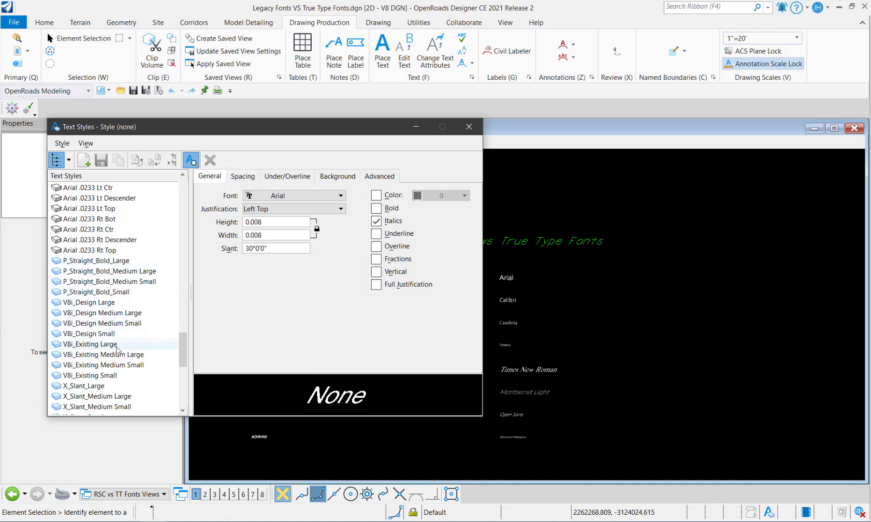
pyautogui.moveTo(621, 335)
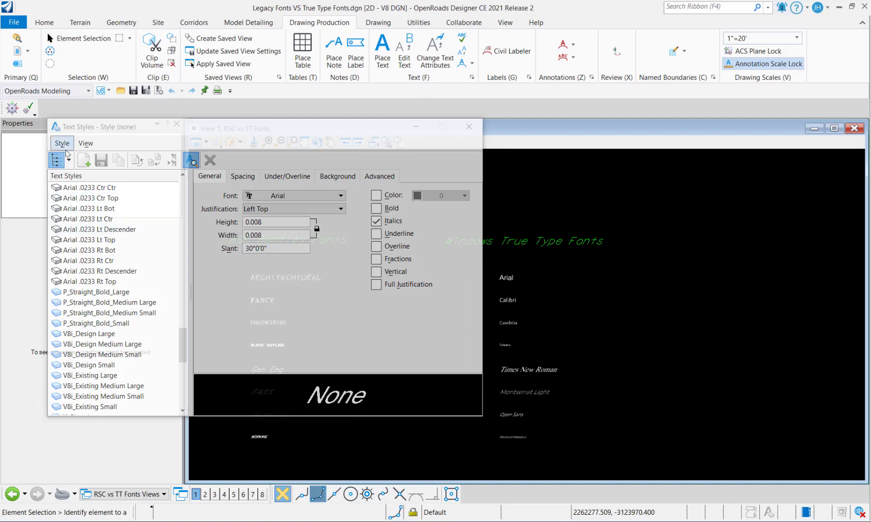
pyautogui.click(62, 143)
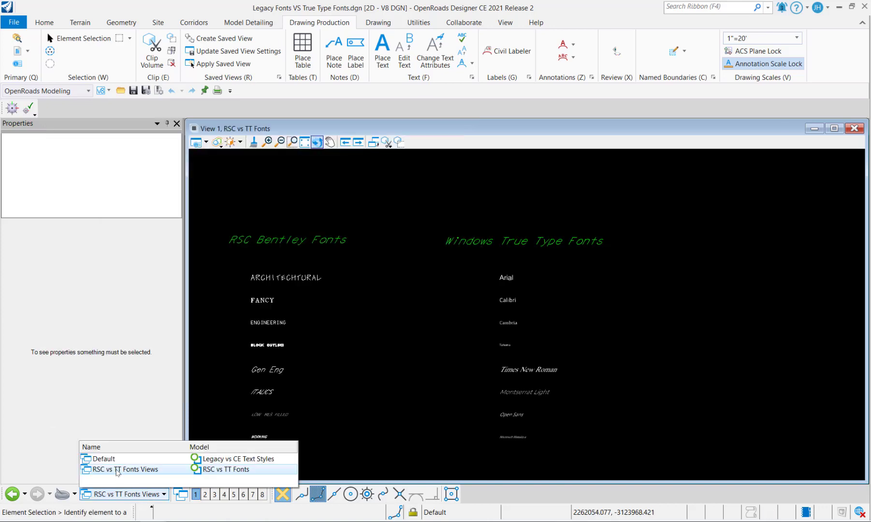
# Switch to the Default saved view showing legacy V8i beside TrueType text styles
pyautogui.click(103, 458)
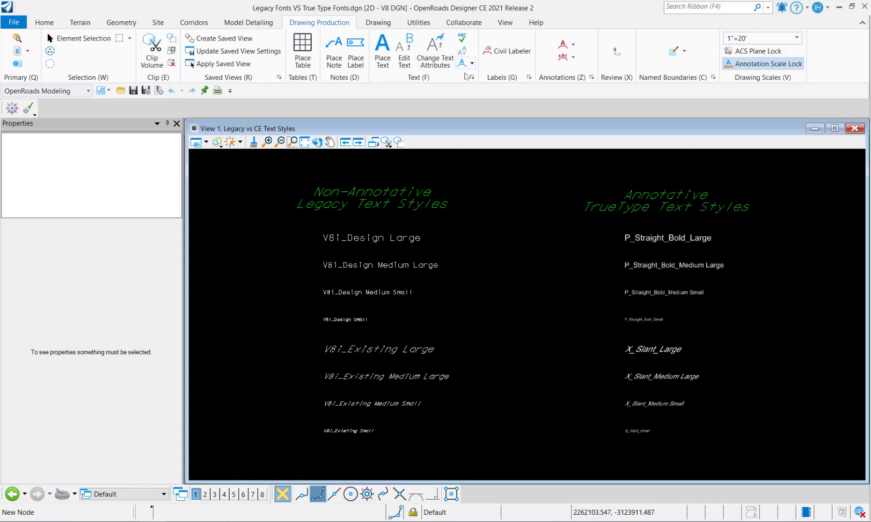
pyautogui.click(472, 77)
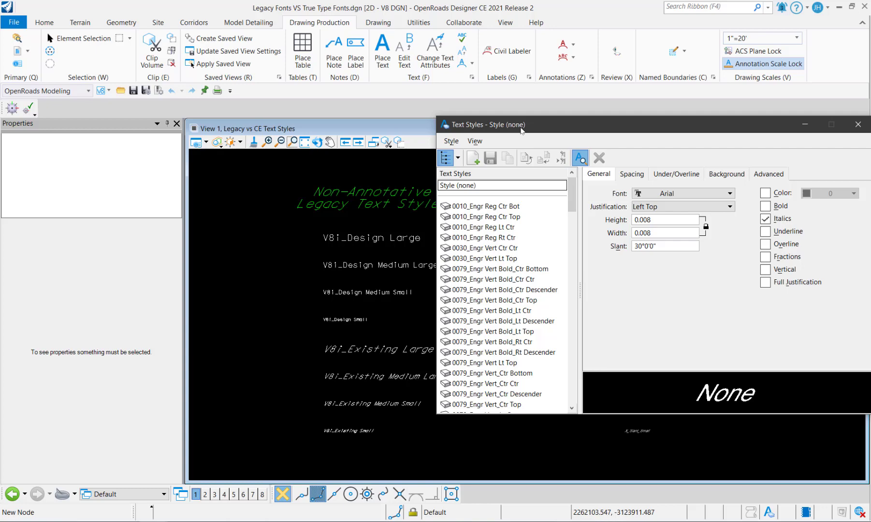
# Start Remap Elements for V8i_Design Large and list the Engr destination styles
pyautogui.scroll(-3)
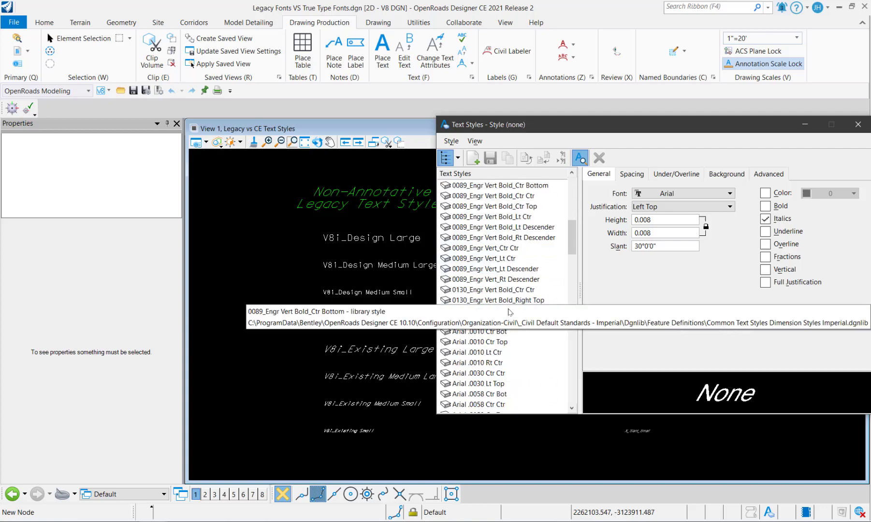
pyautogui.scroll(-3)
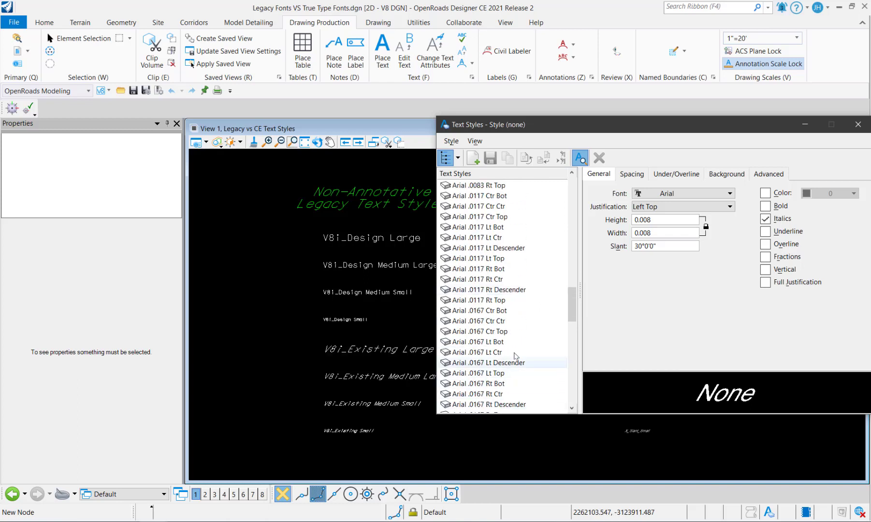
pyautogui.click(388, 237)
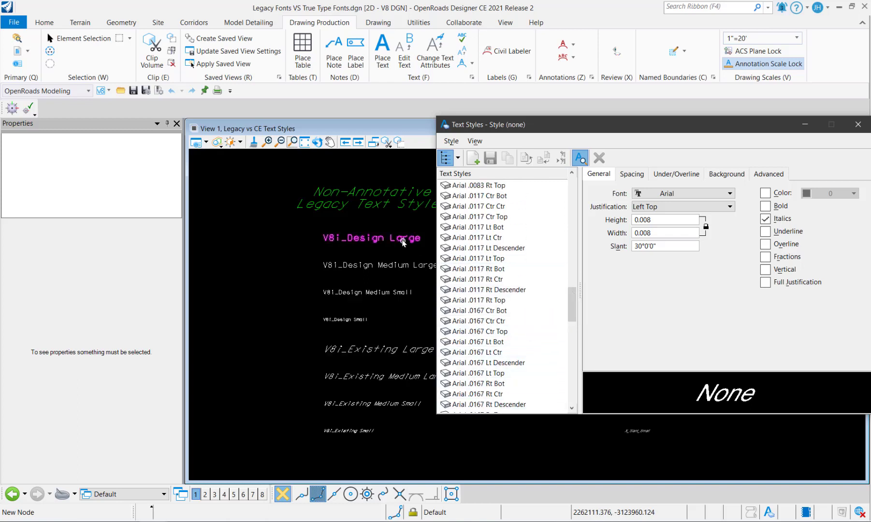
pyautogui.moveTo(403, 242)
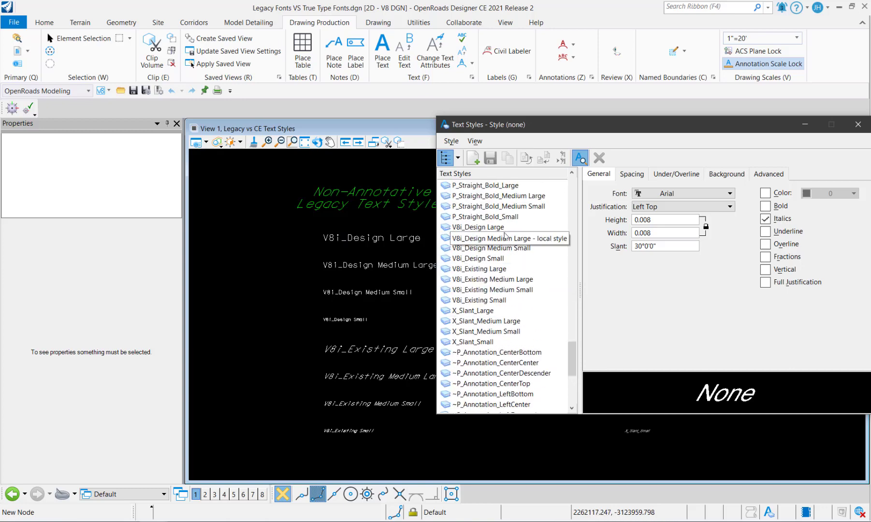
pyautogui.click(478, 227)
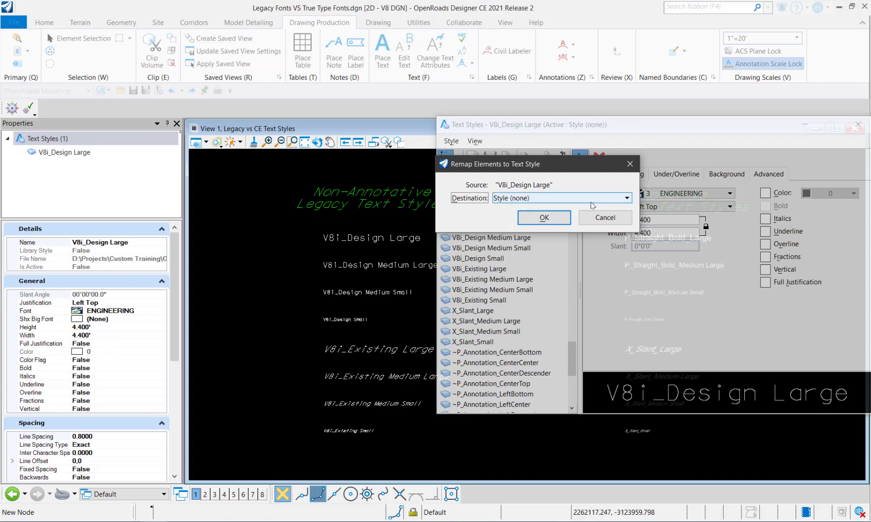
pyautogui.click(626, 198)
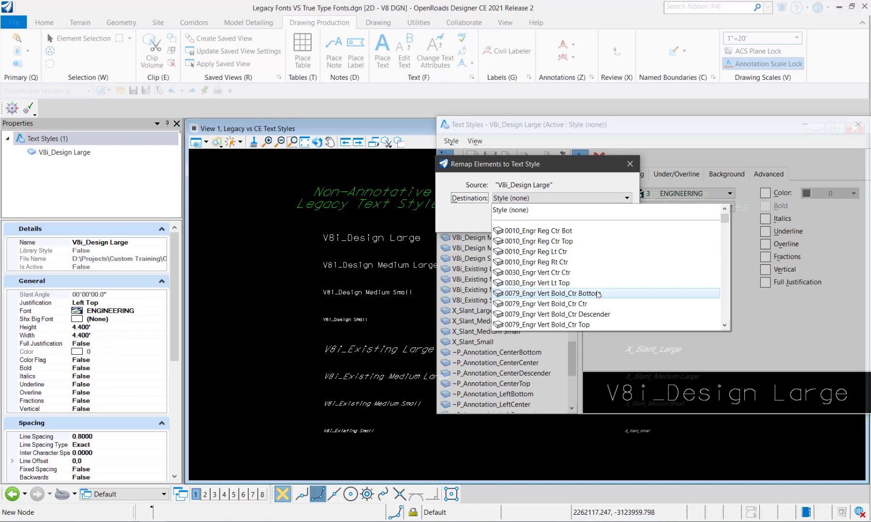